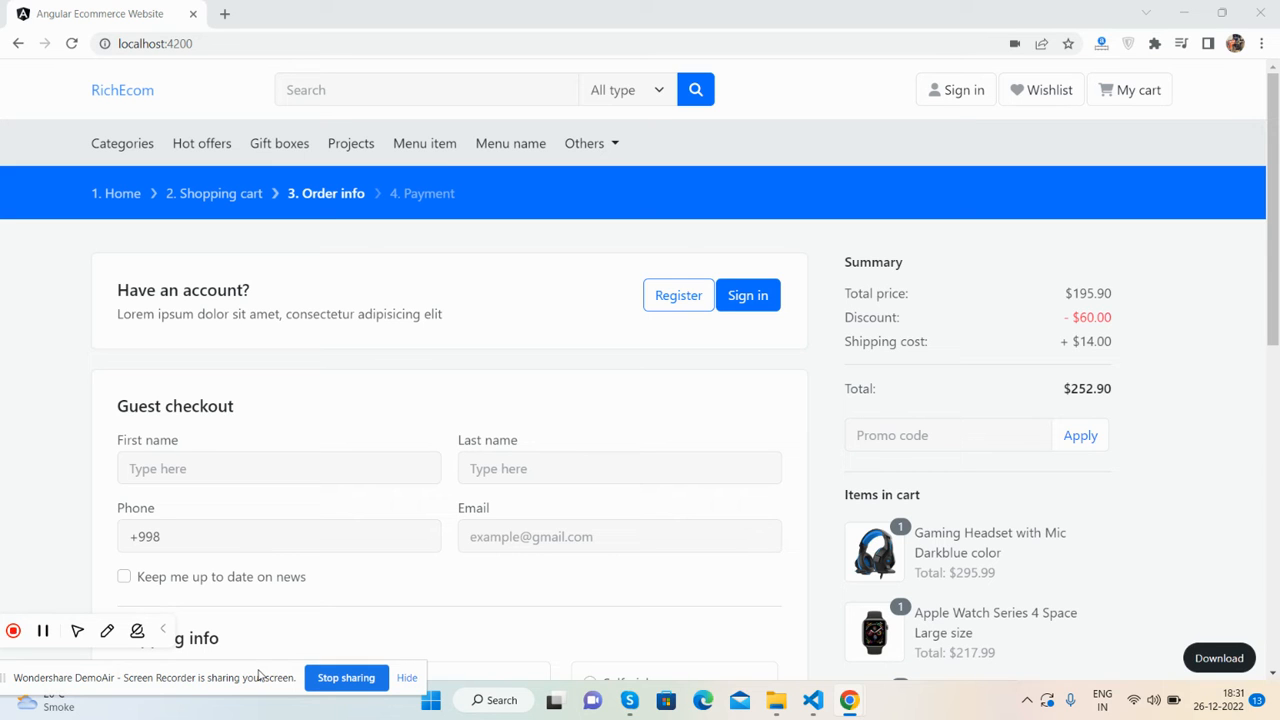
Emulate the Order info checkout page on an iPhone 12 Pro via the DevTools device toolbar.
scroll("down", 3)
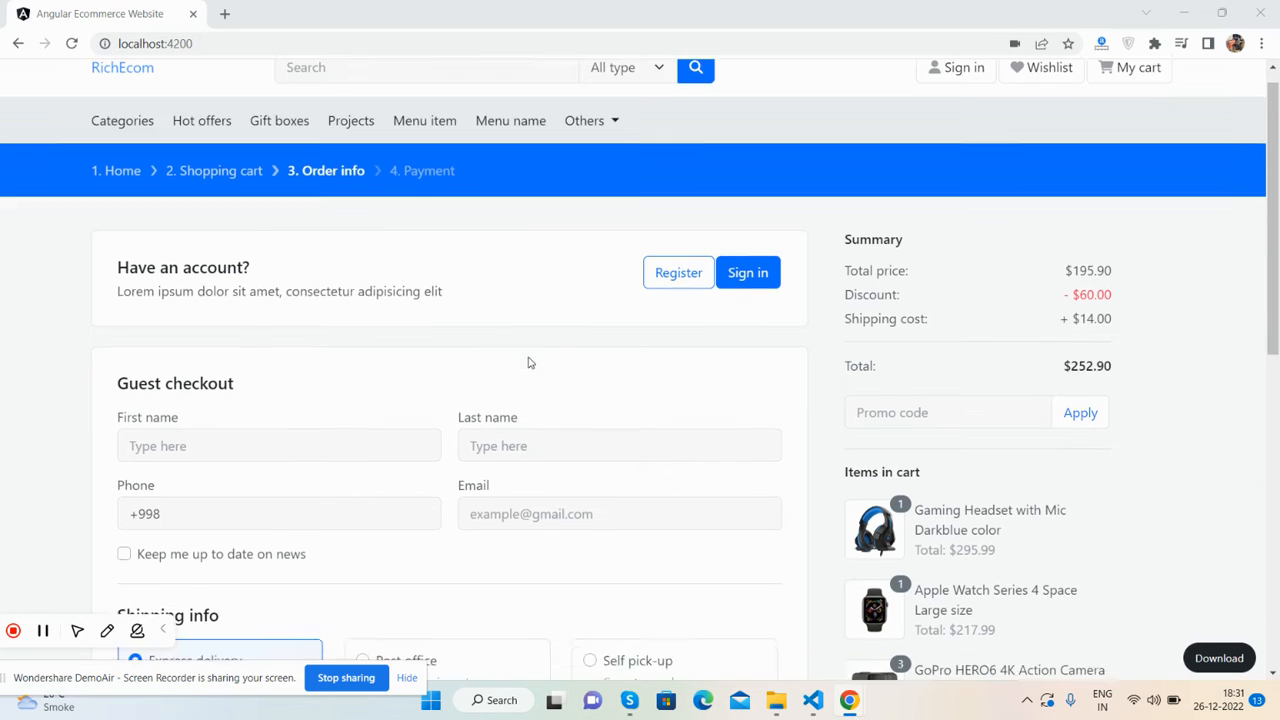
scroll("down", 3)
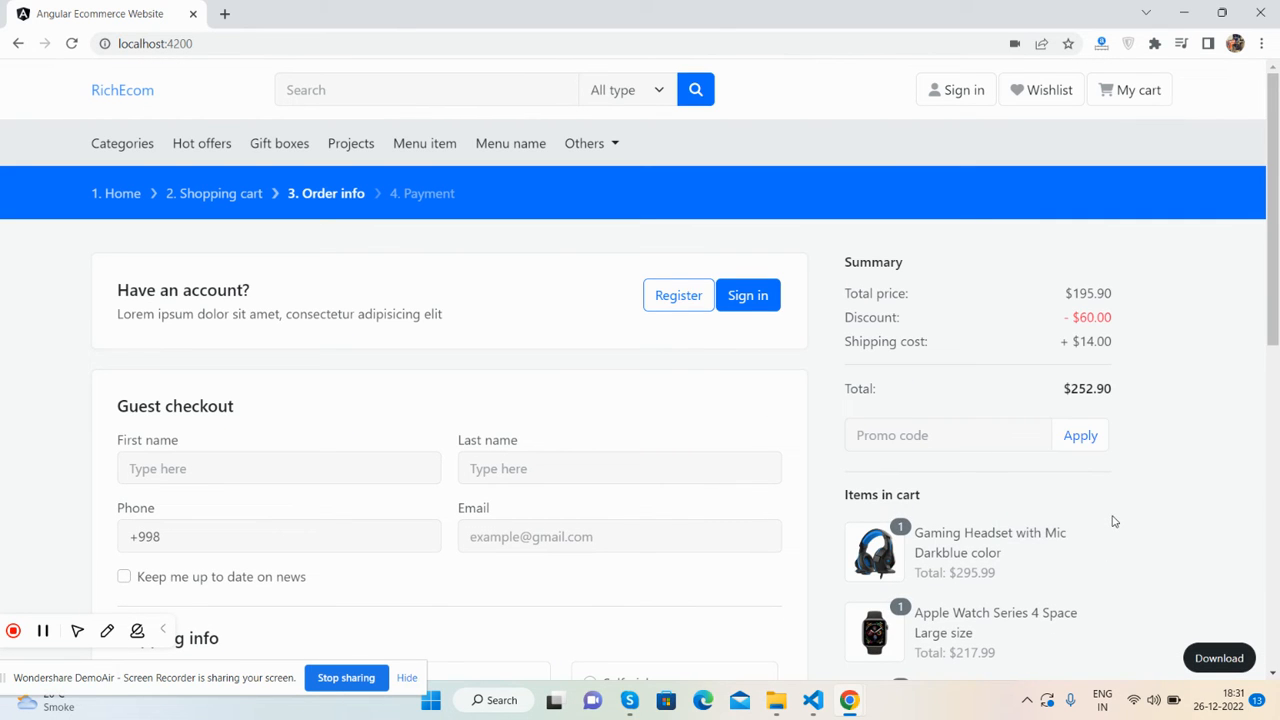
key("F12")
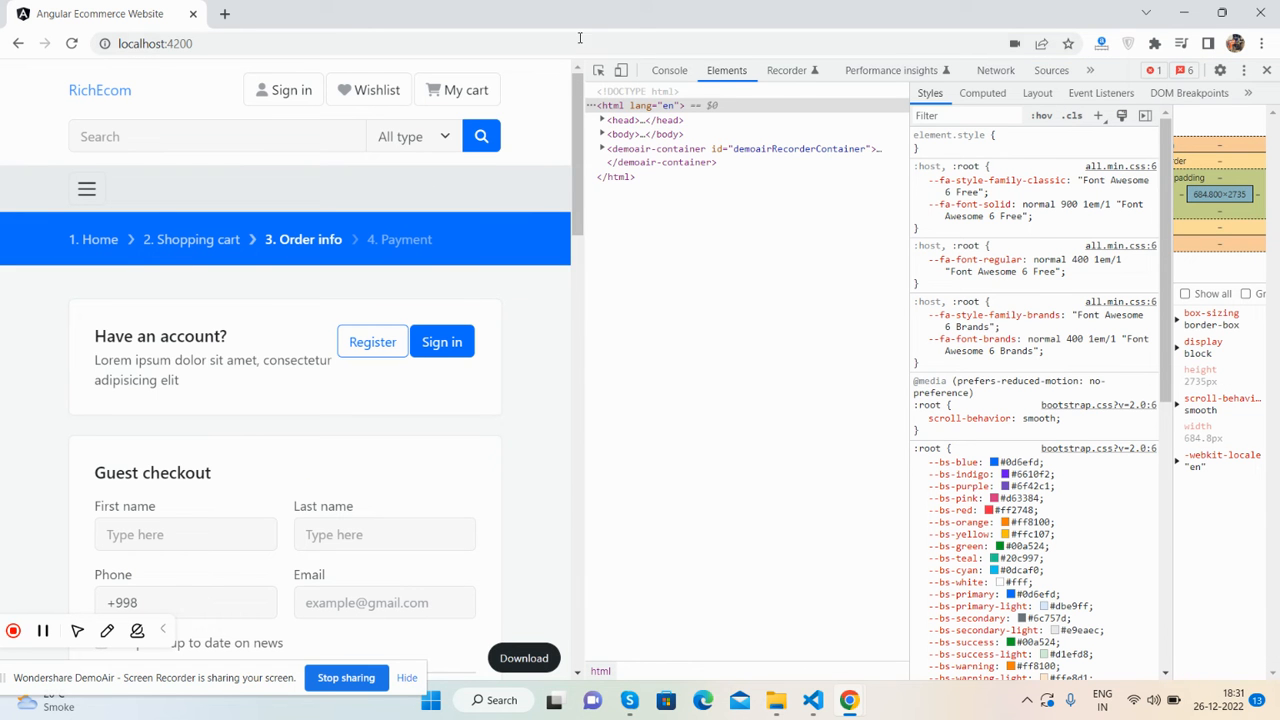
left_click(620, 70)
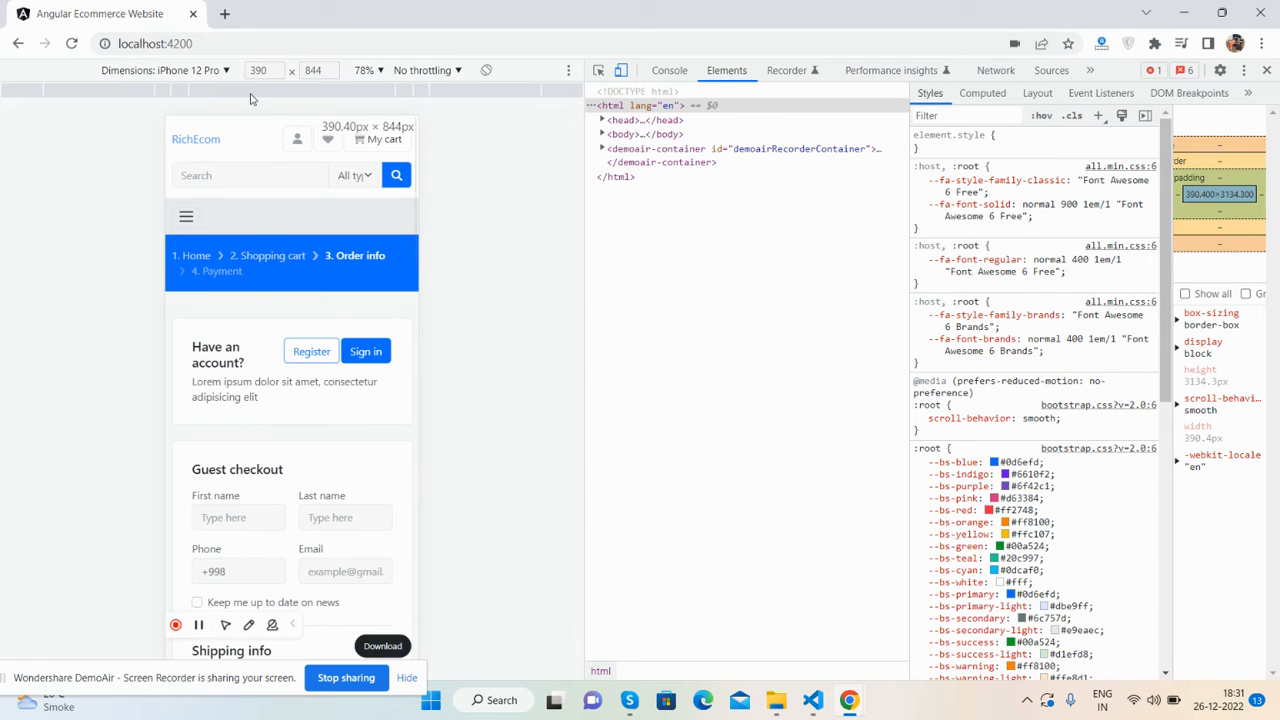
left_click(164, 70)
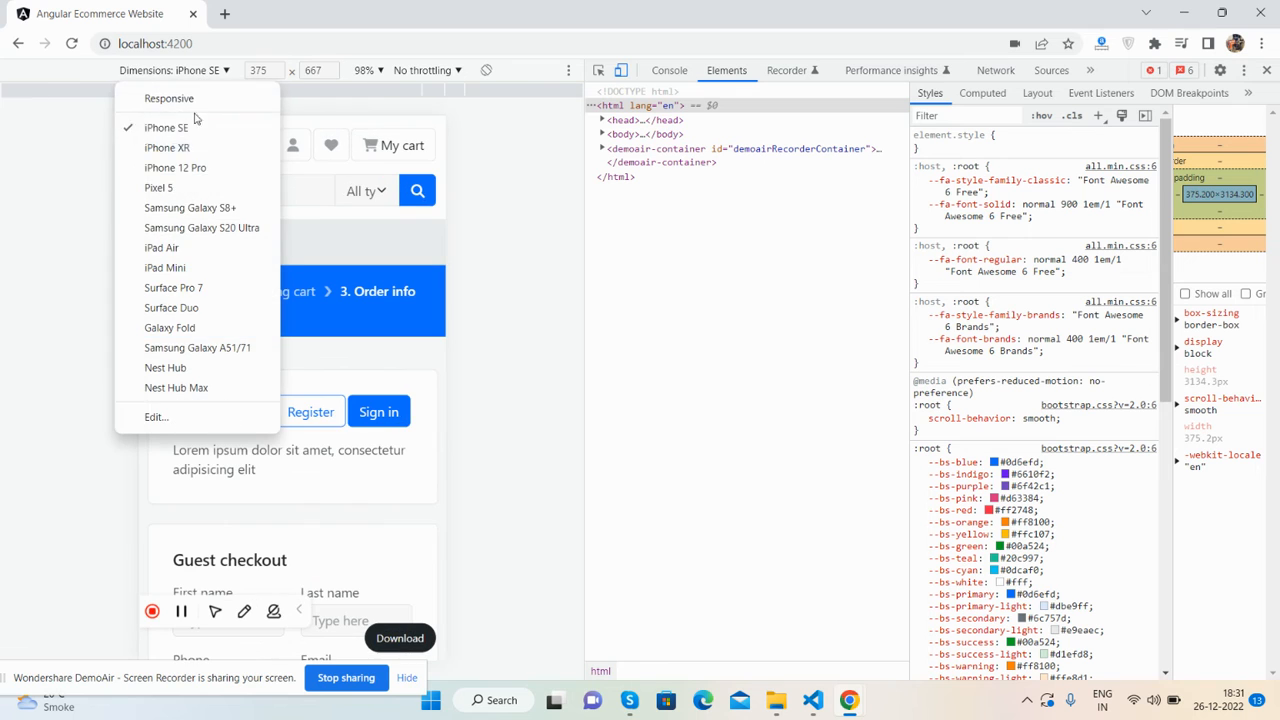
left_click(176, 168)
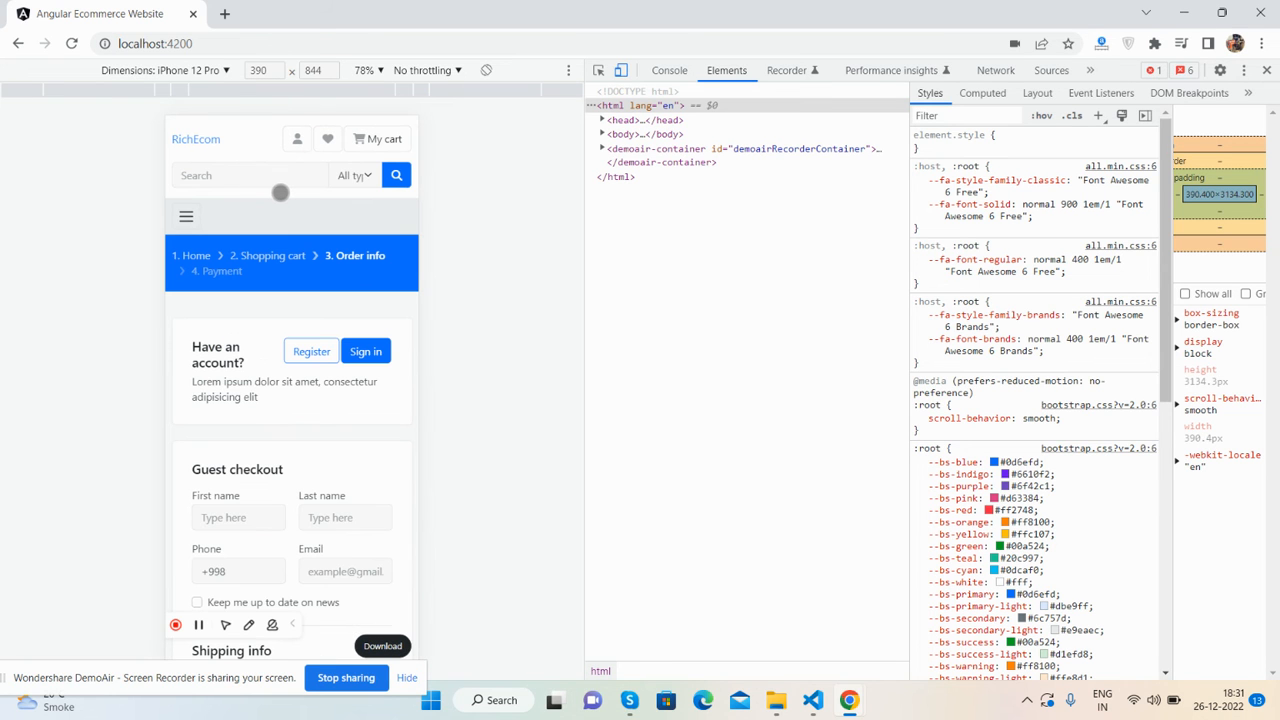
scroll("down", 3)
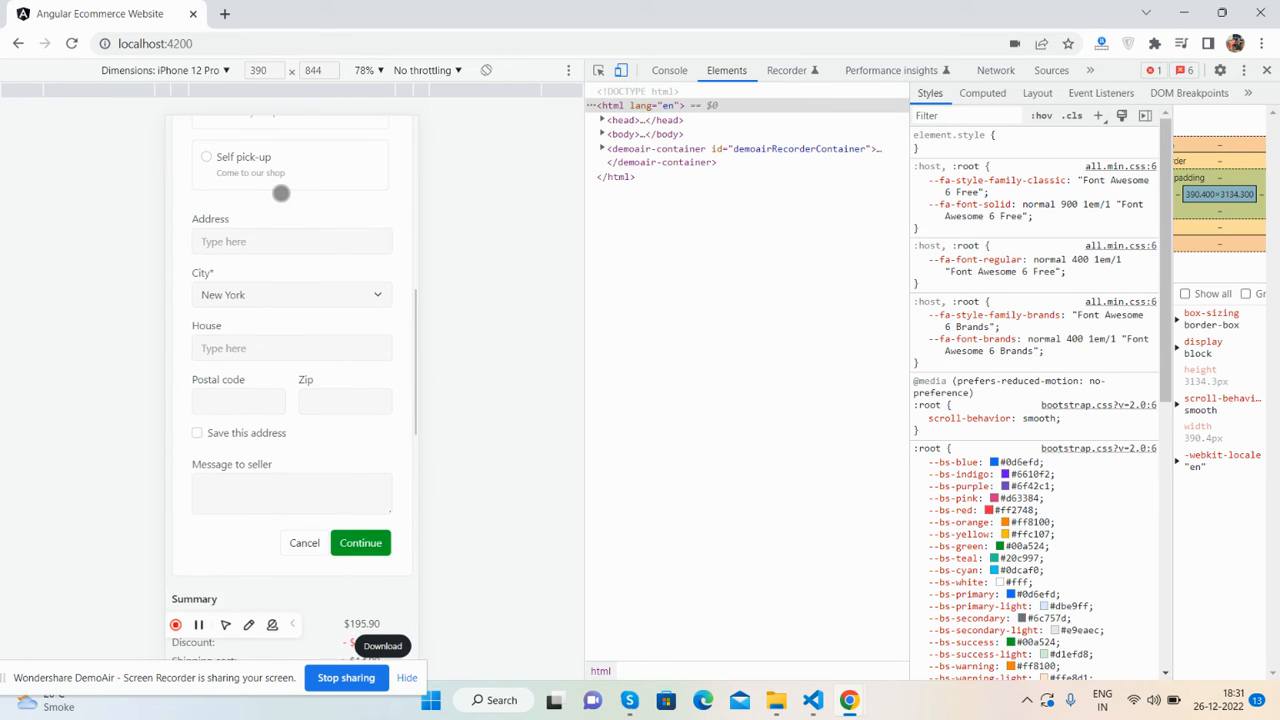